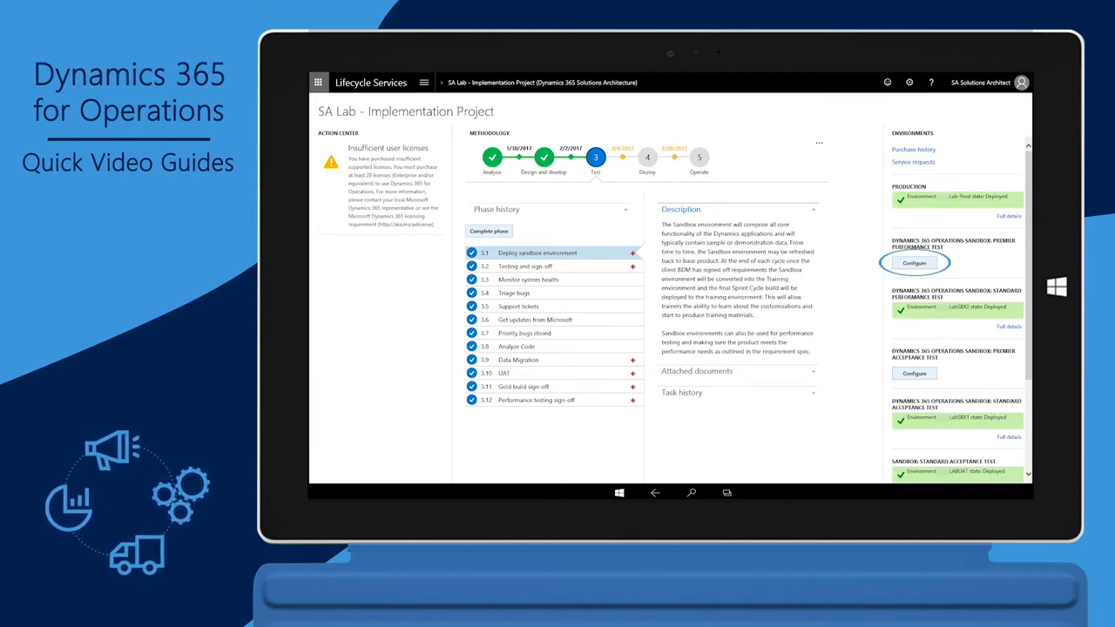
- Begin configuring the Dynamics 365 for Operations sandbox environment from the project page
click(914, 261)
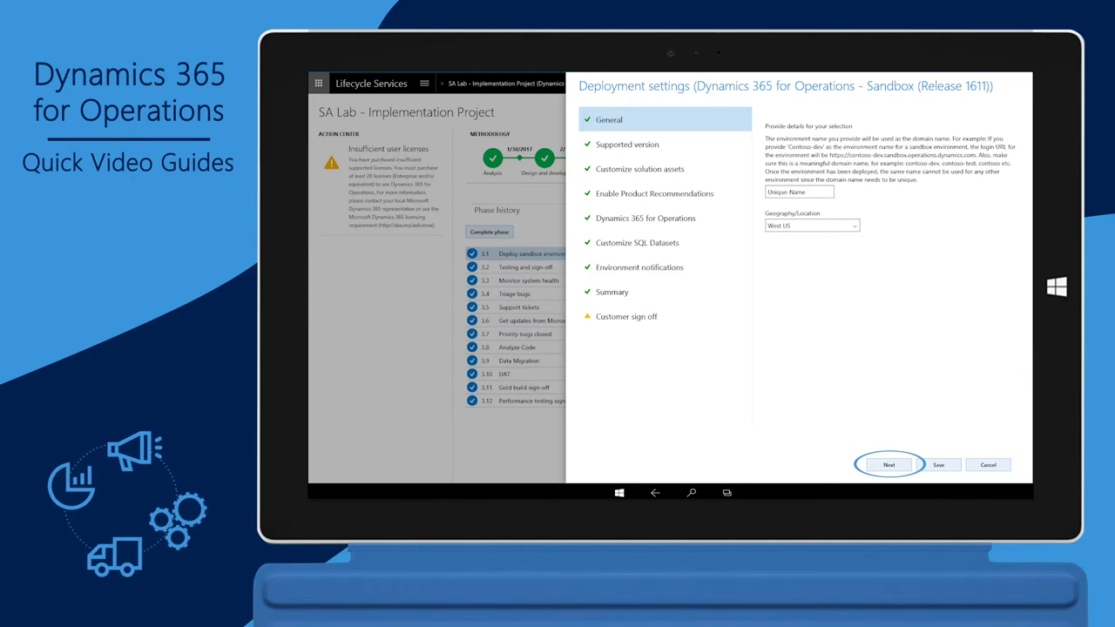
- Advance to Supported version and bring up the Select environment topology list
click(890, 463)
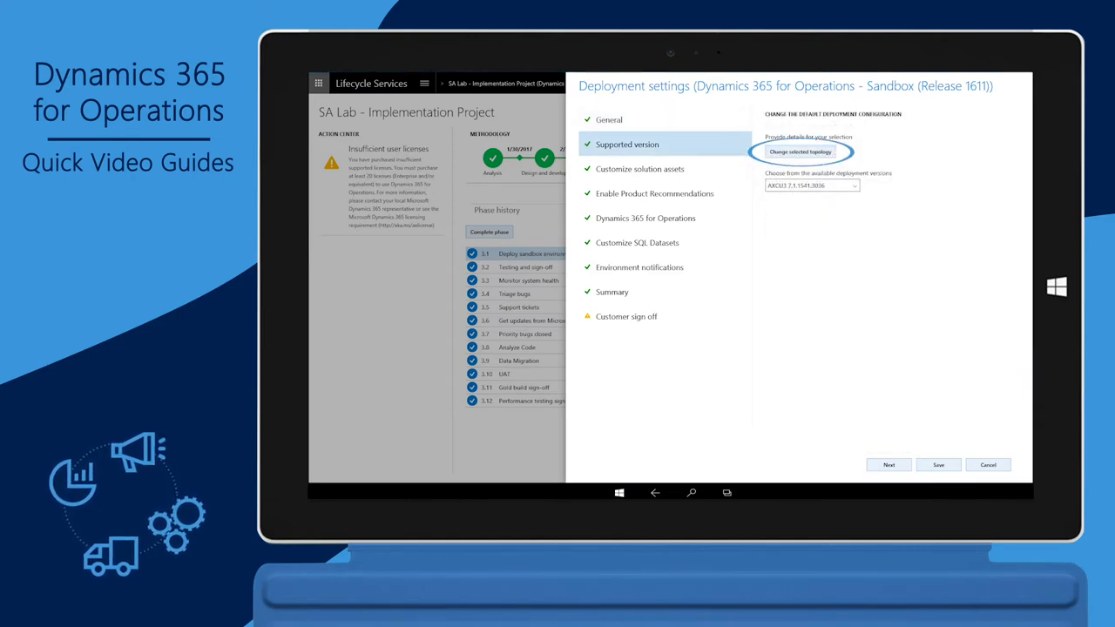
click(805, 151)
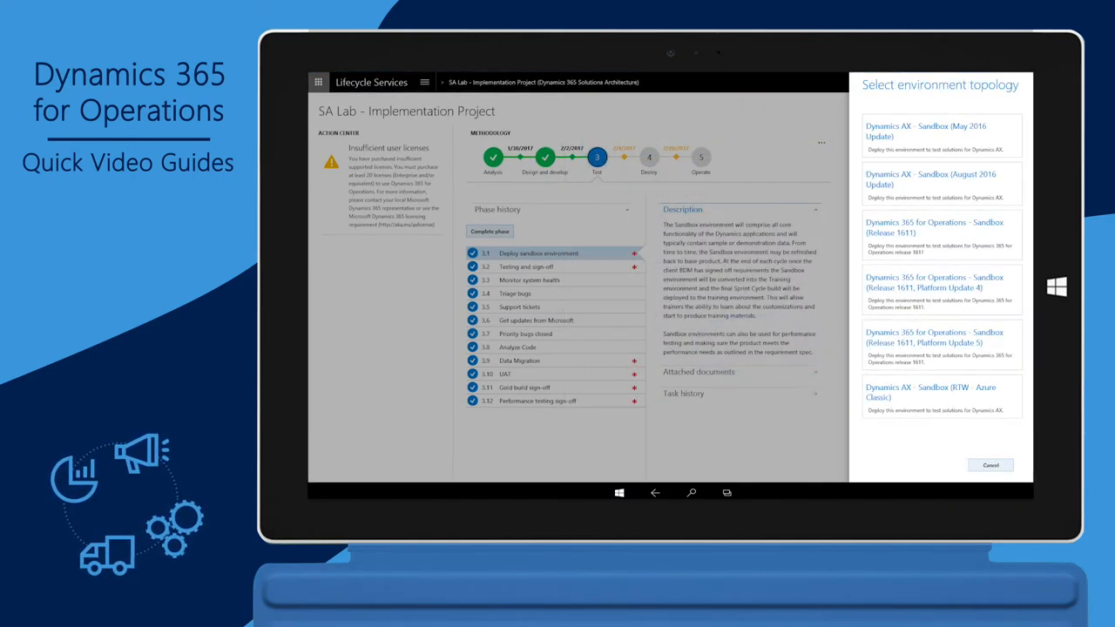
click(941, 341)
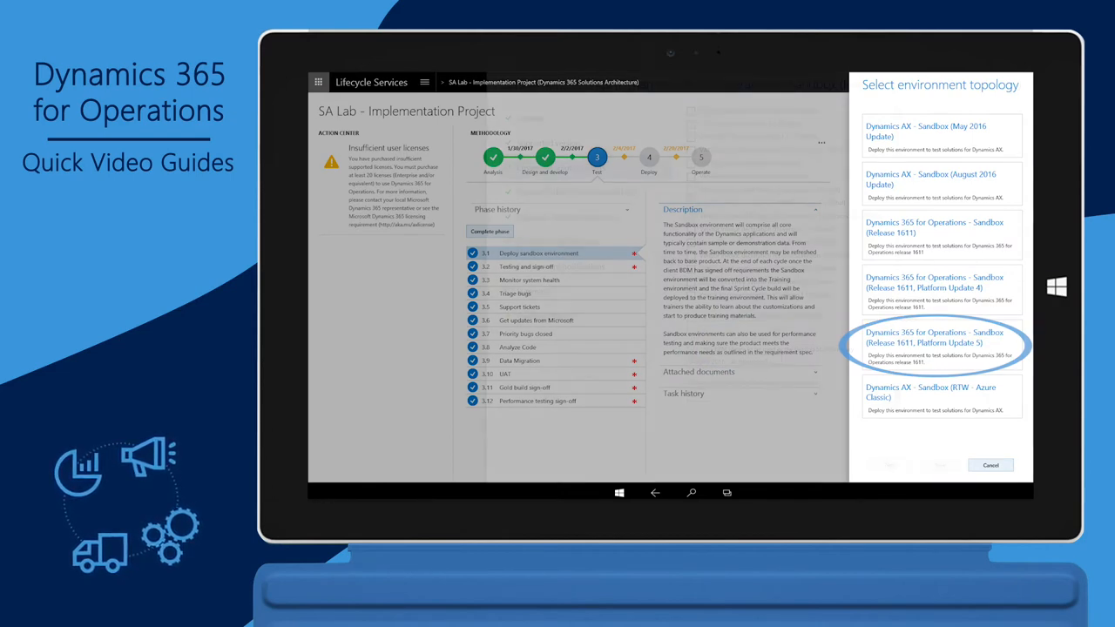
- Choose the Sandbox (Release 1611, Platform Update 5) topology for the deployment
click(941, 341)
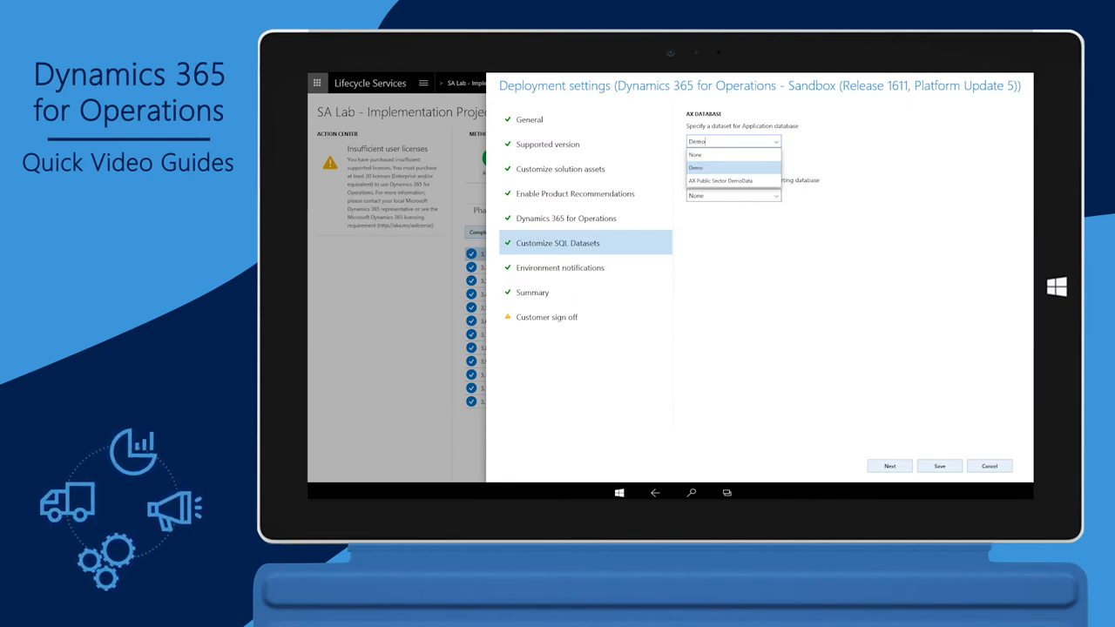
- Choose the application database dataset, pass Environment notifications, and reach the Summary page
click(562, 268)
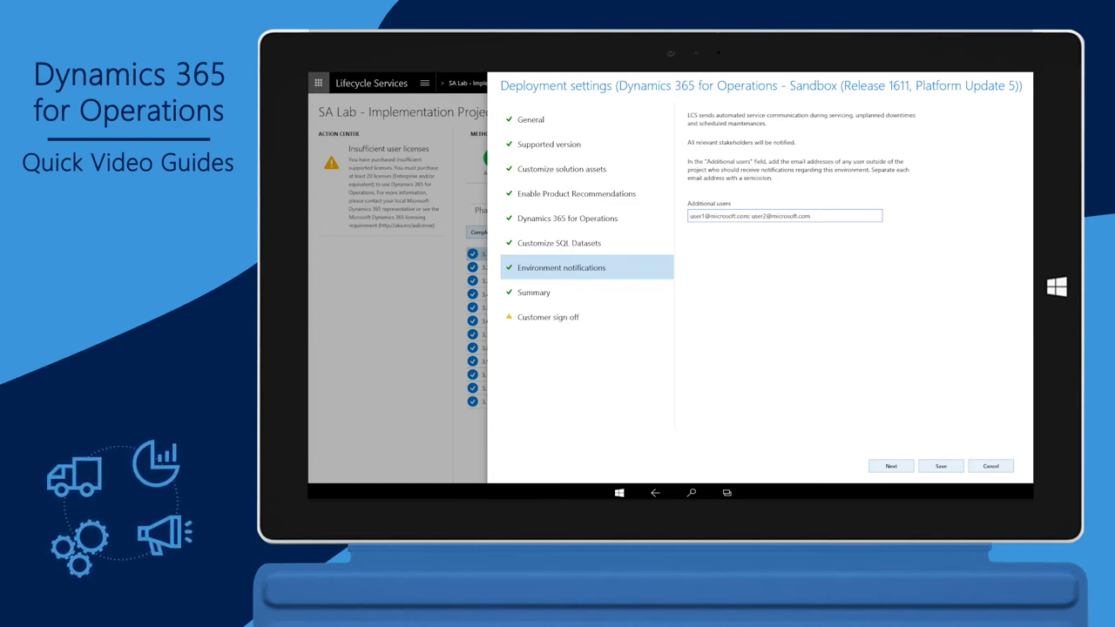
click(892, 467)
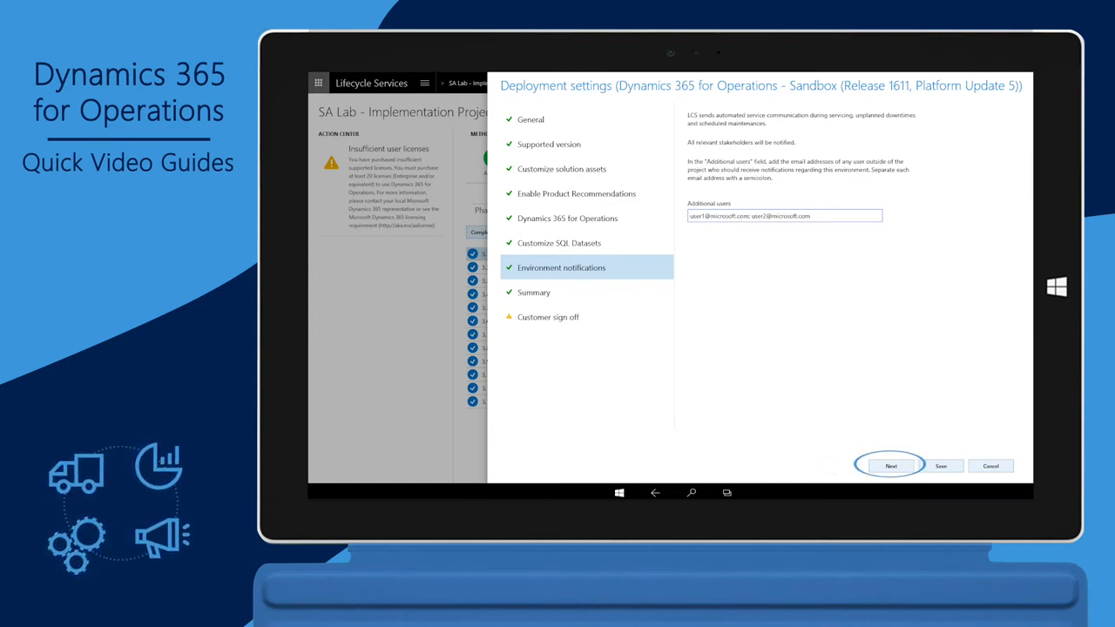
click(892, 466)
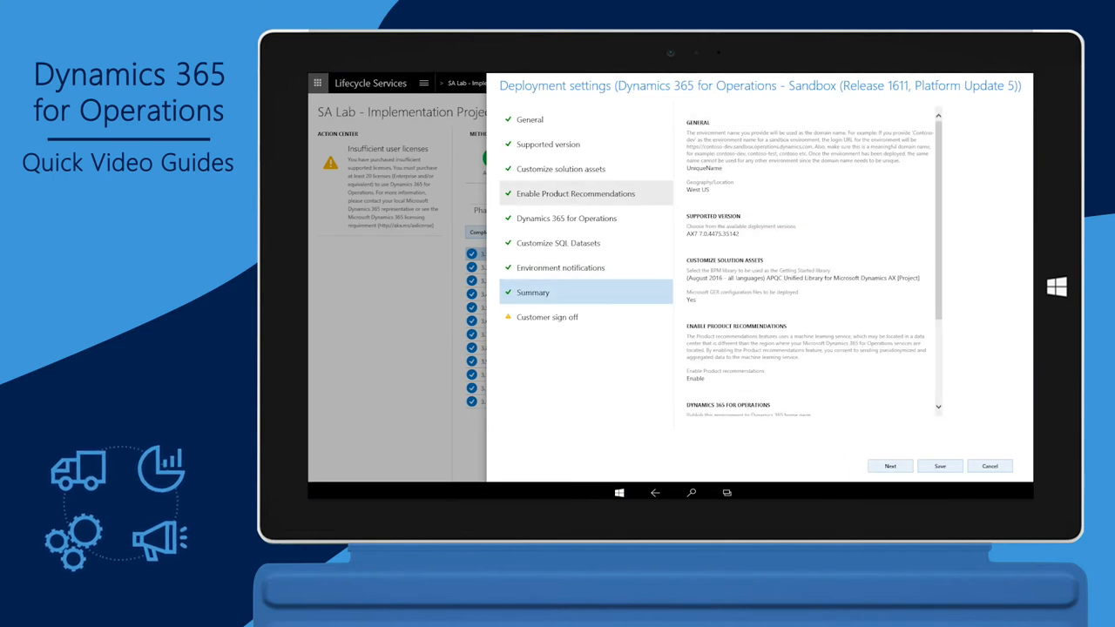